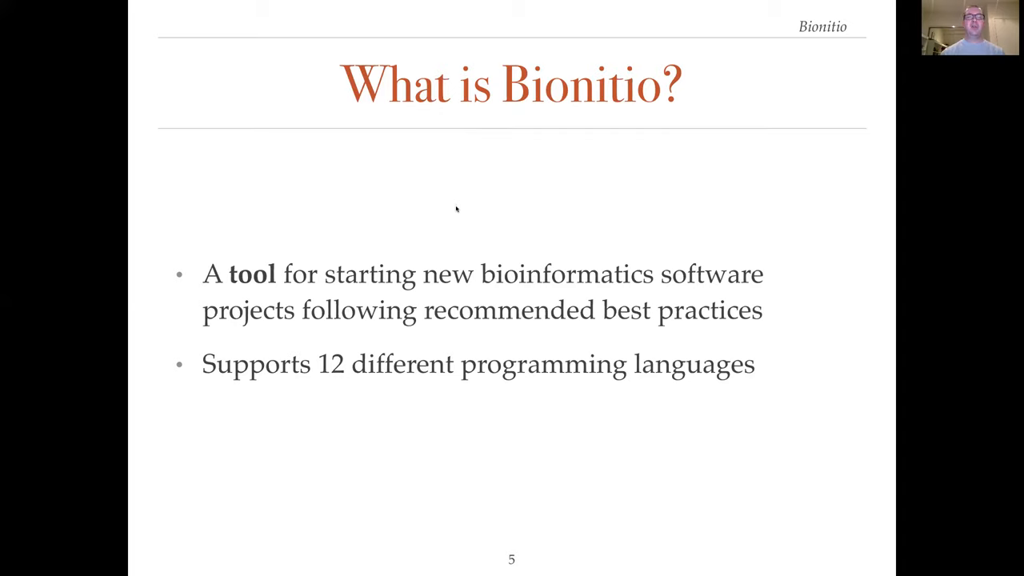
{"action": "mouse_move", "coordinate": [470, 264]}
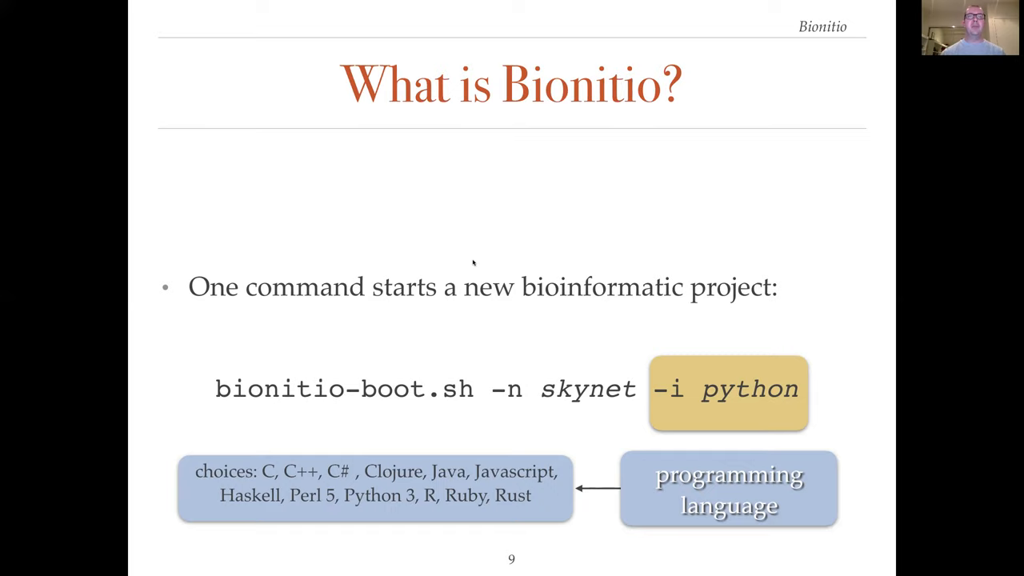
{"action": "mouse_move", "coordinate": [472, 263]}
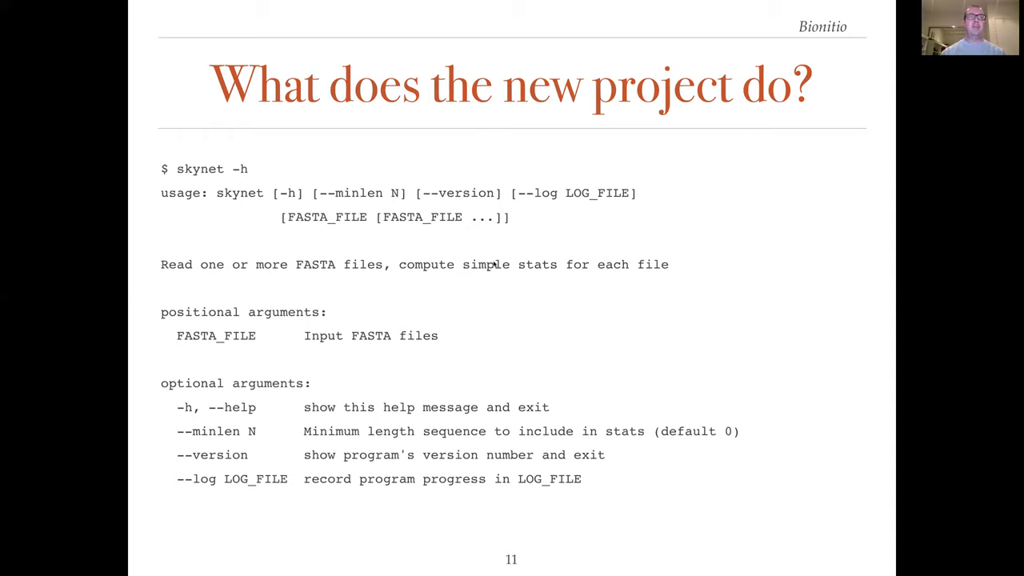
{"action": "mouse_move", "coordinate": [419, 87]}
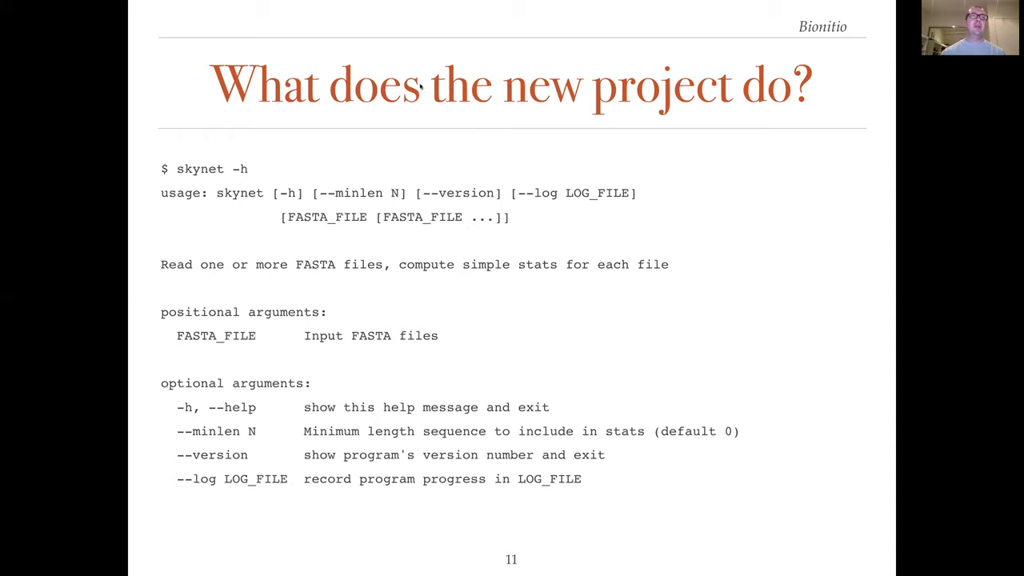
{"action": "mouse_move", "coordinate": [408, 273]}
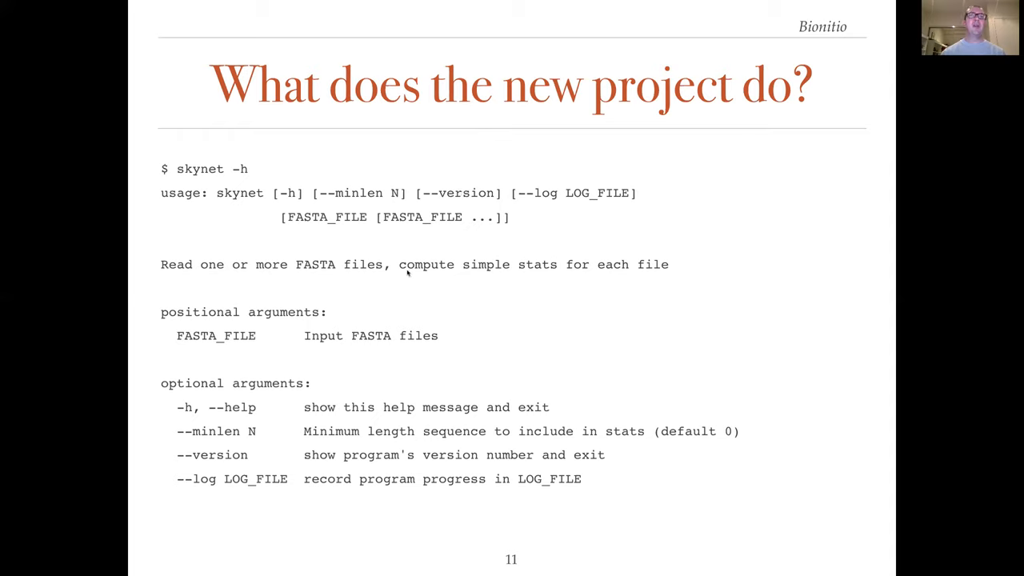
{"action": "mouse_move", "coordinate": [597, 278]}
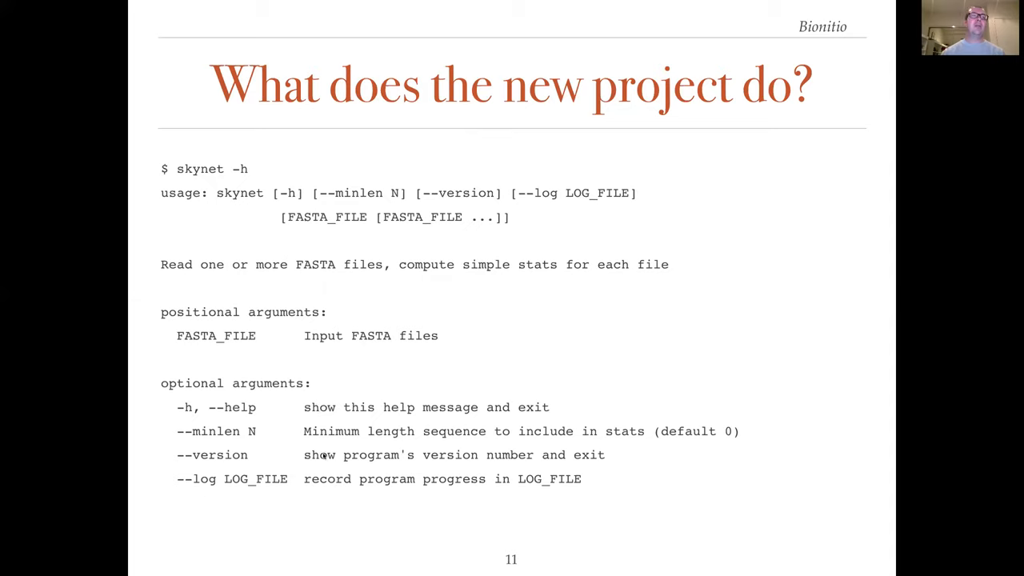
{"action": "mouse_move", "coordinate": [324, 352]}
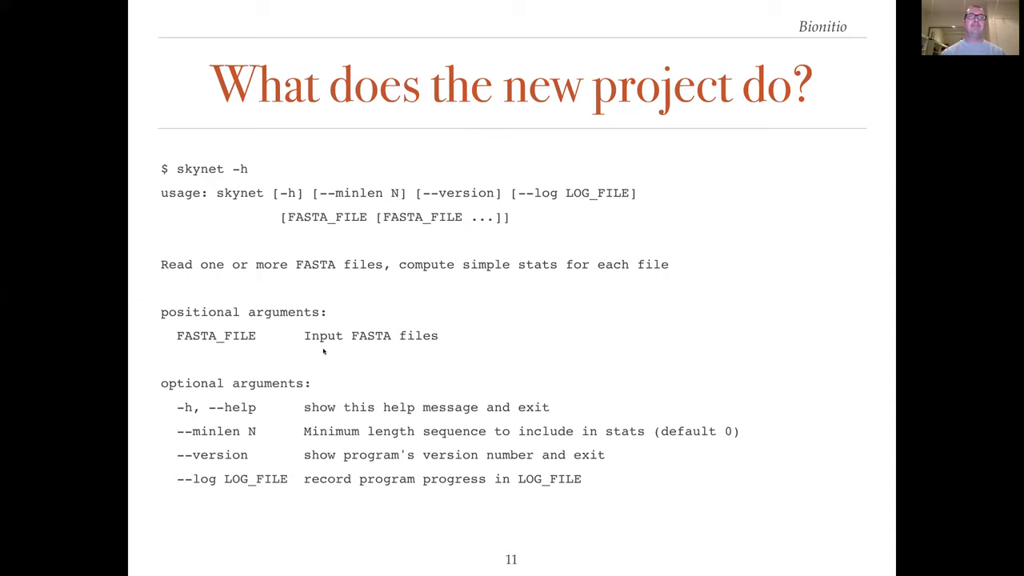
{"action": "key", "text": "Right"}
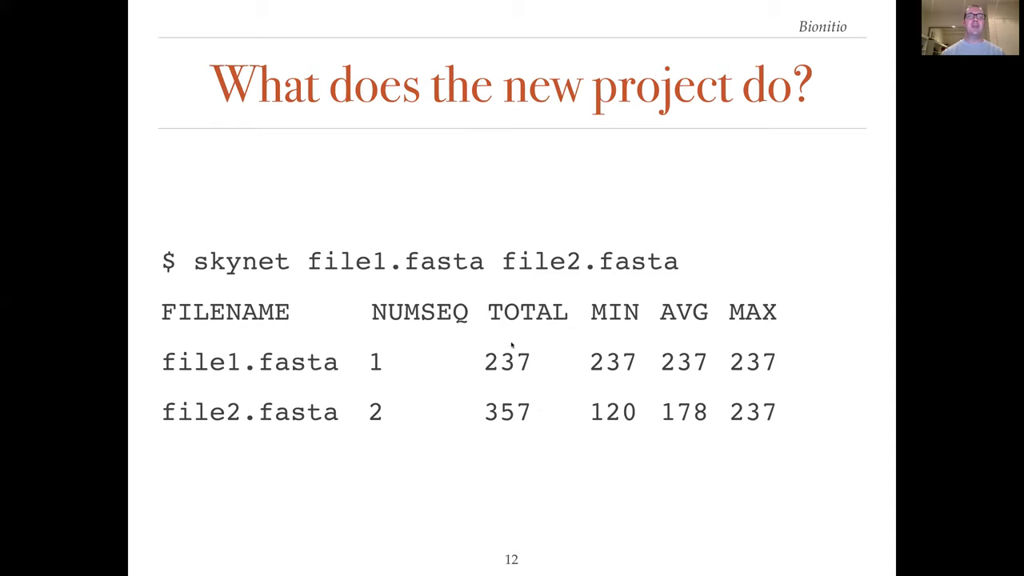
{"action": "mouse_move", "coordinate": [624, 322]}
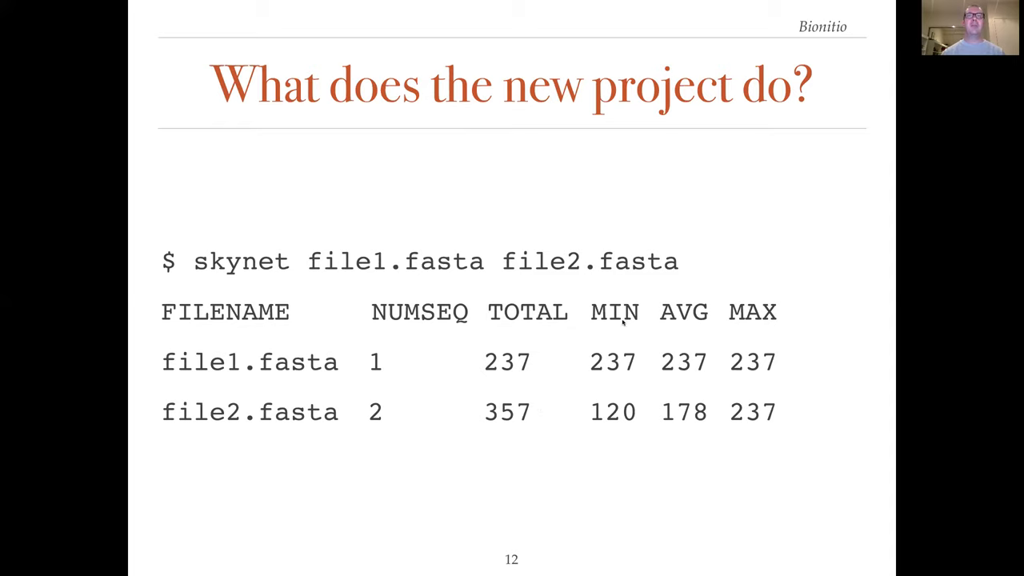
{"action": "mouse_move", "coordinate": [743, 342]}
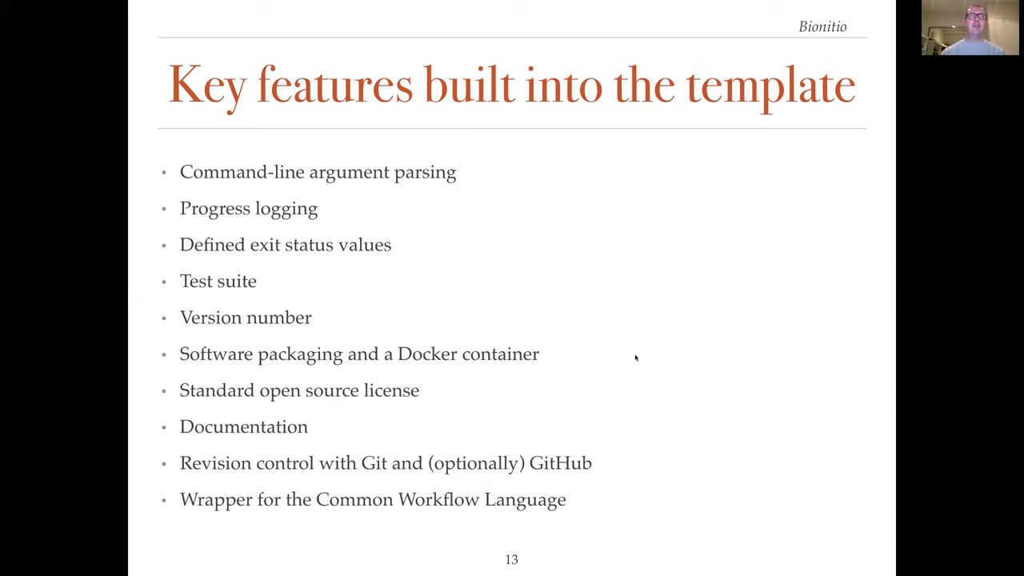
{"action": "mouse_move", "coordinate": [590, 173]}
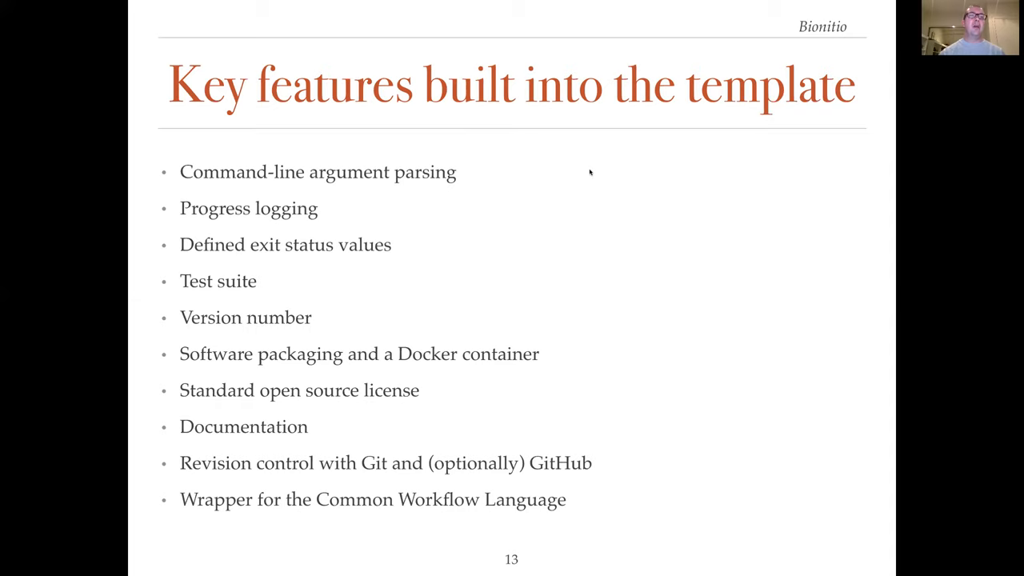
{"action": "mouse_move", "coordinate": [585, 201]}
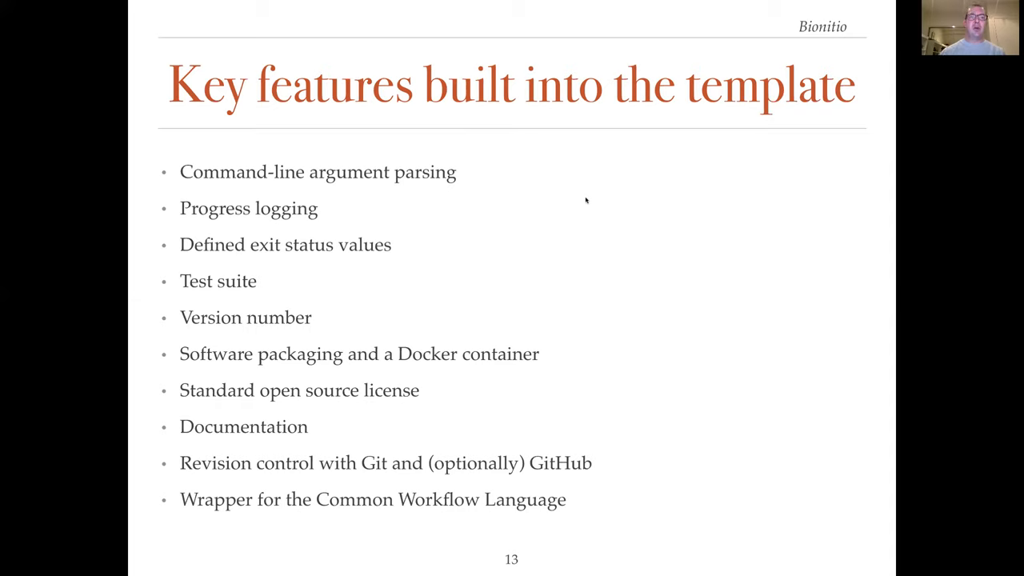
{"action": "mouse_move", "coordinate": [564, 224]}
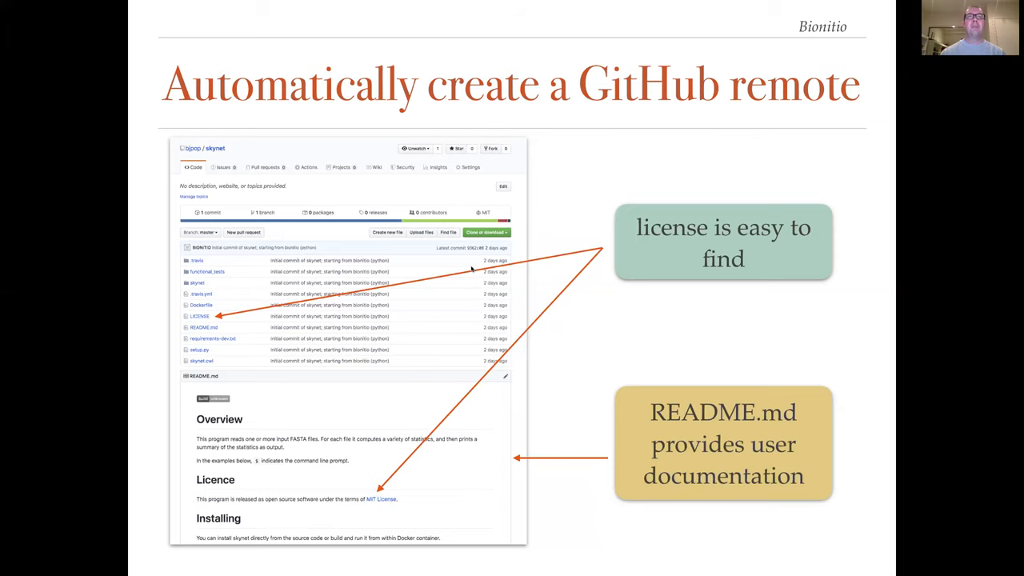
{"action": "key", "text": "Right"}
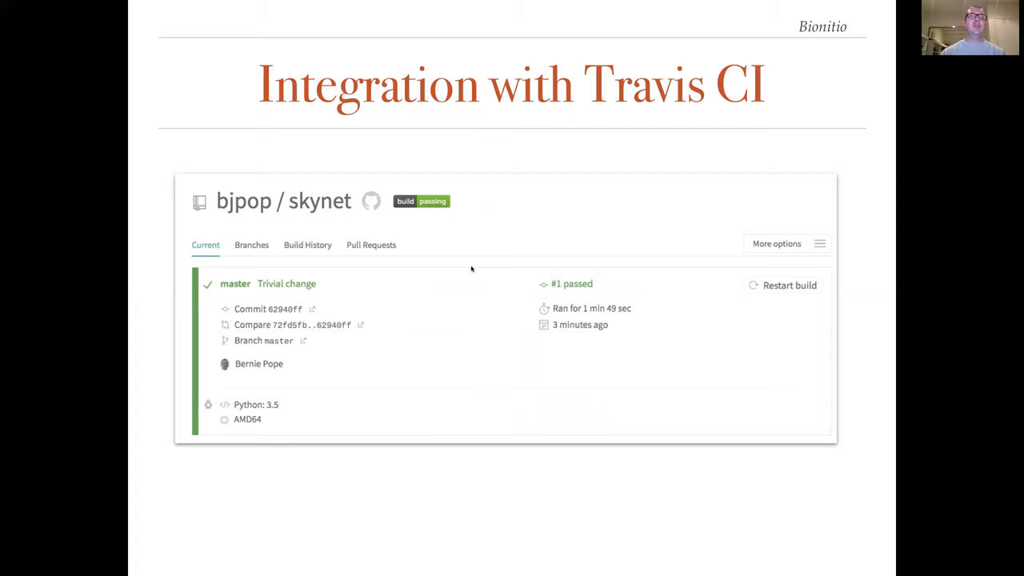
{"action": "mouse_move", "coordinate": [473, 267]}
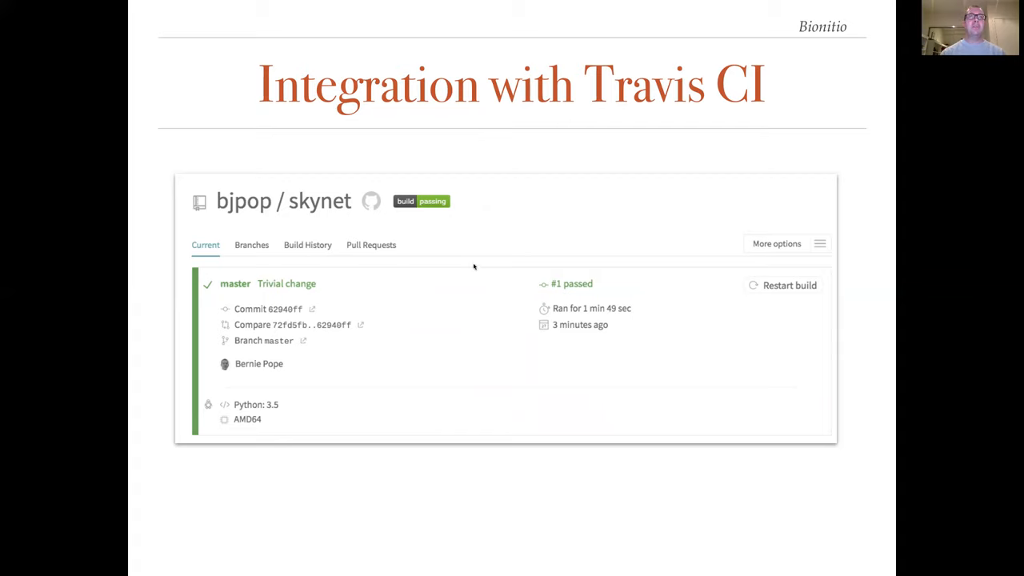